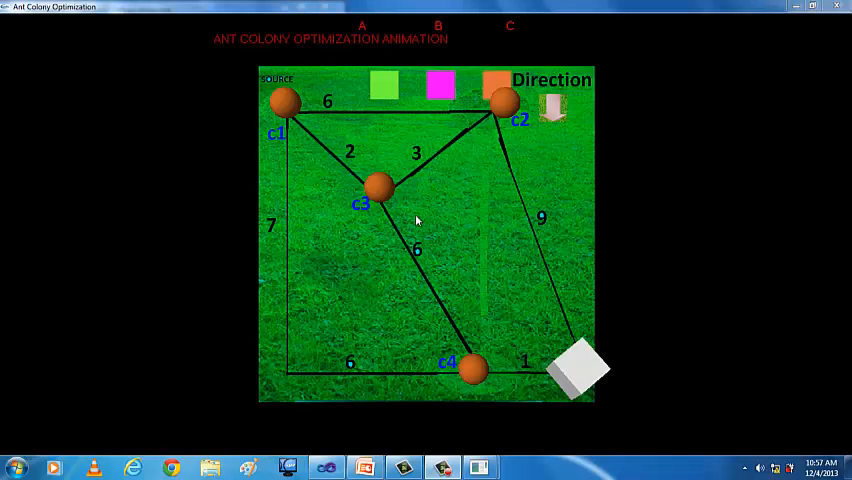
pyautogui.moveTo(298, 122)
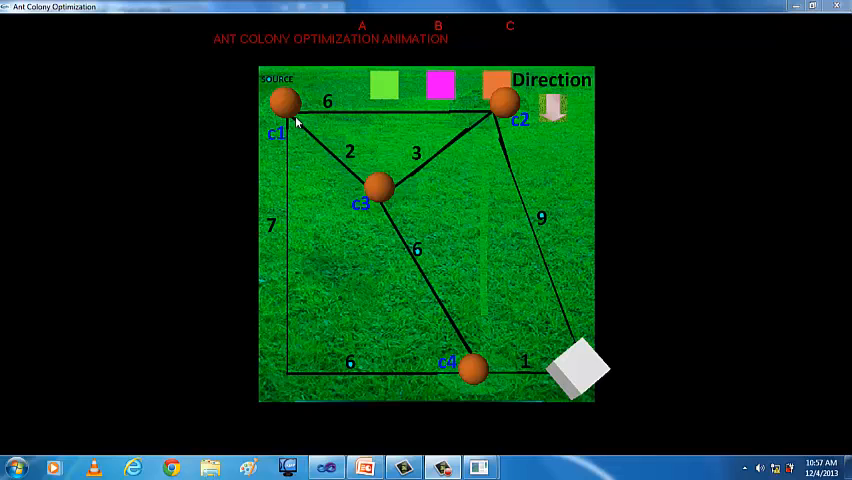
pyautogui.moveTo(420, 42)
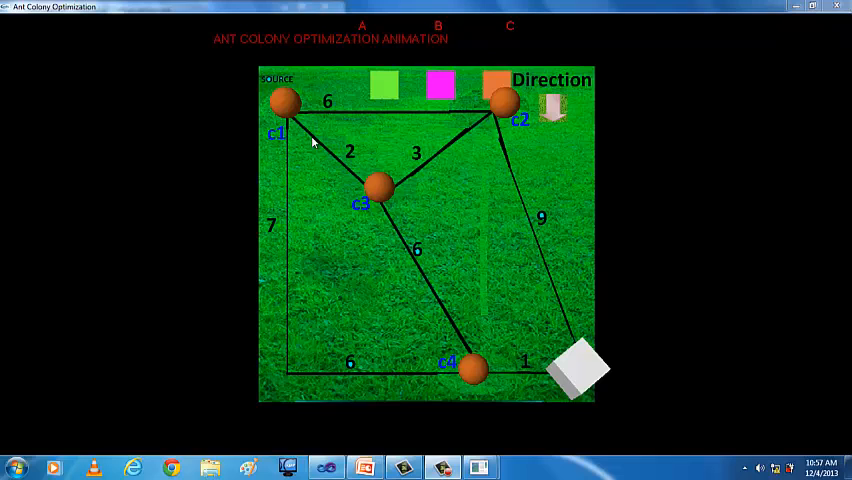
pyautogui.moveTo(440, 197)
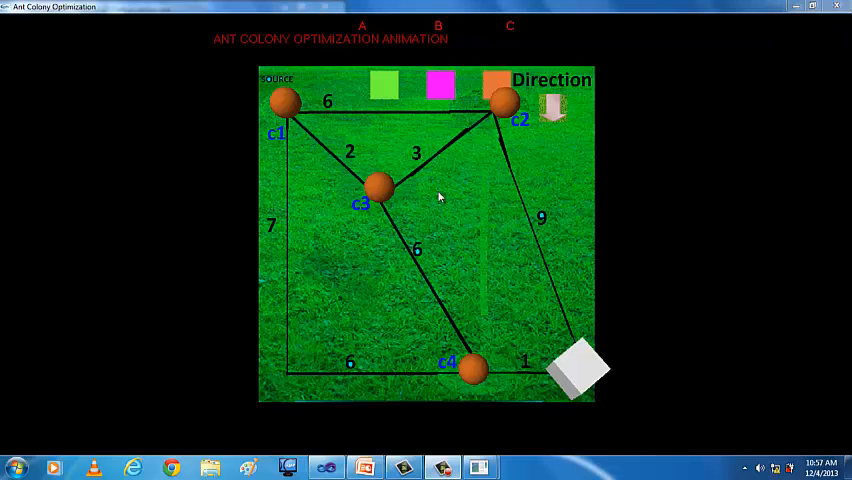
pyautogui.moveTo(545, 357)
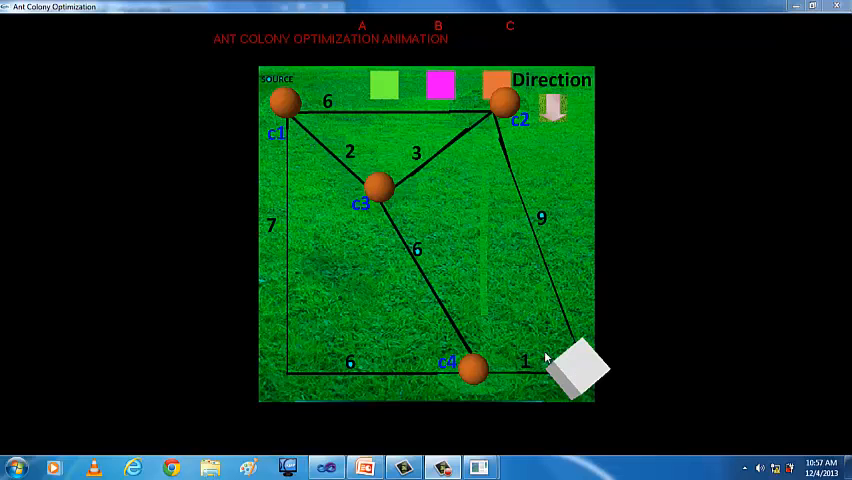
pyautogui.moveTo(489, 300)
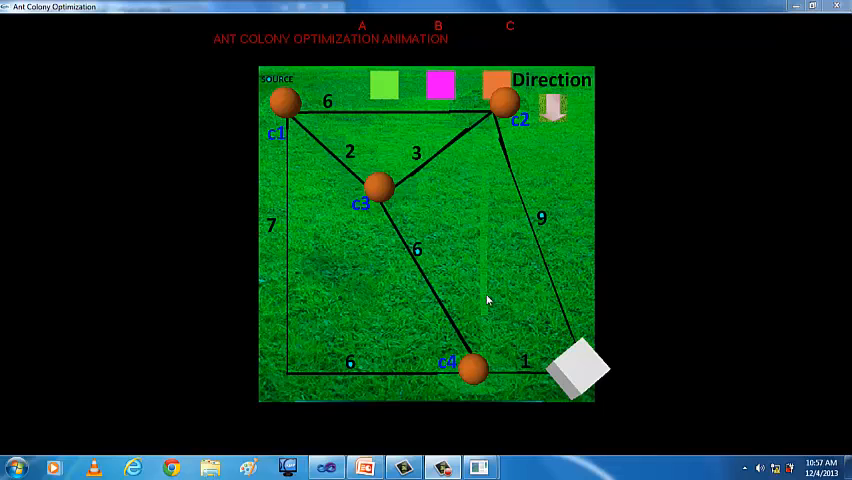
pyautogui.moveTo(322, 164)
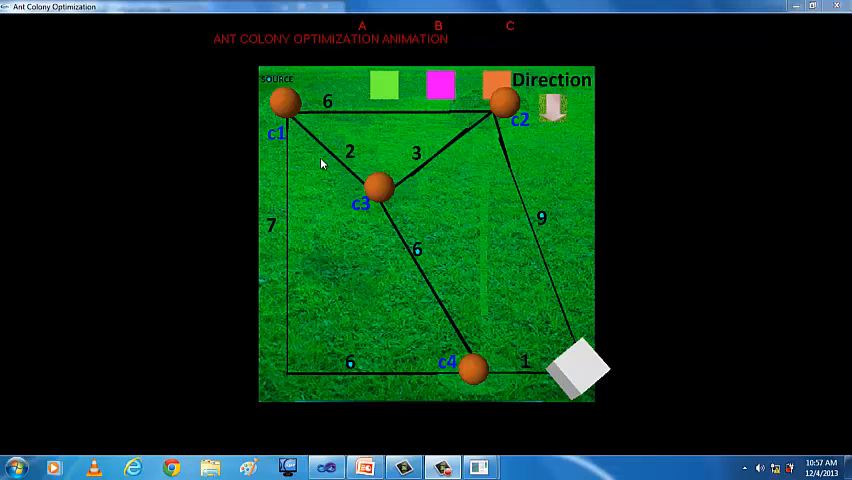
pyautogui.moveTo(391, 262)
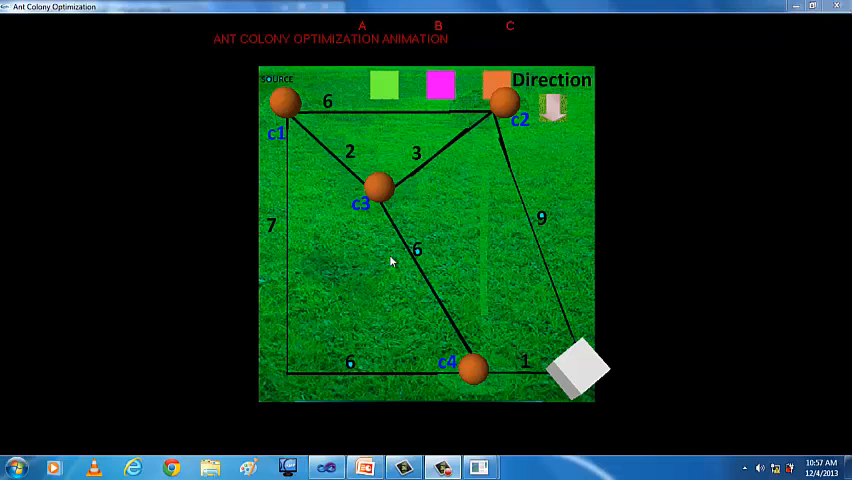
pyautogui.moveTo(503, 398)
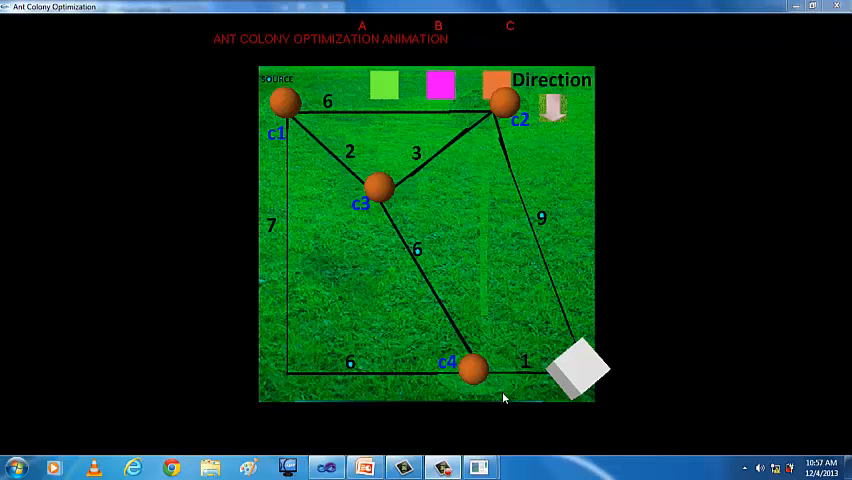
pyautogui.moveTo(540, 320)
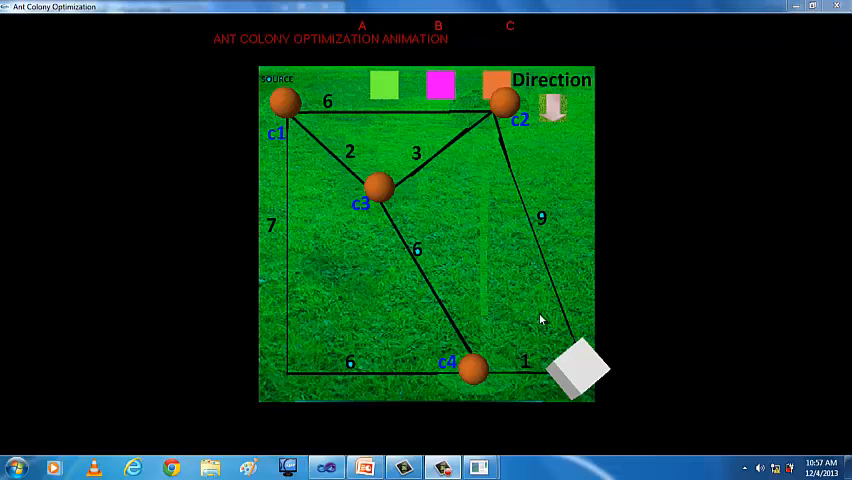
pyautogui.moveTo(395, 213)
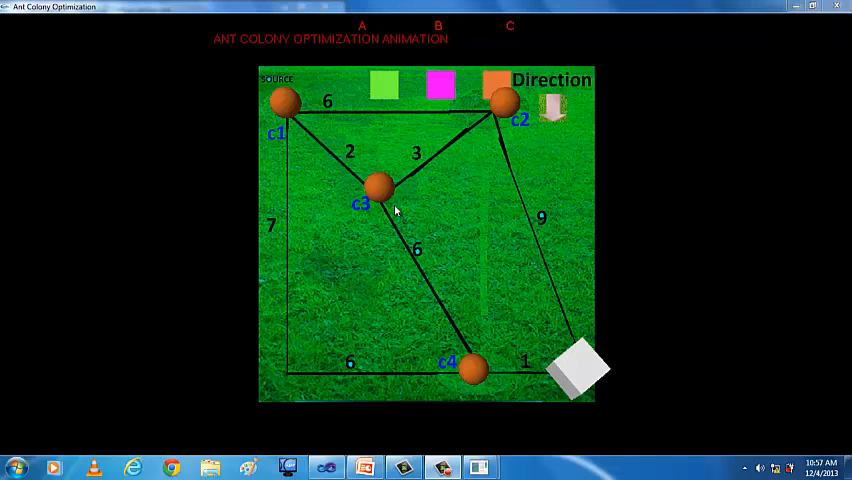
pyautogui.moveTo(278, 110)
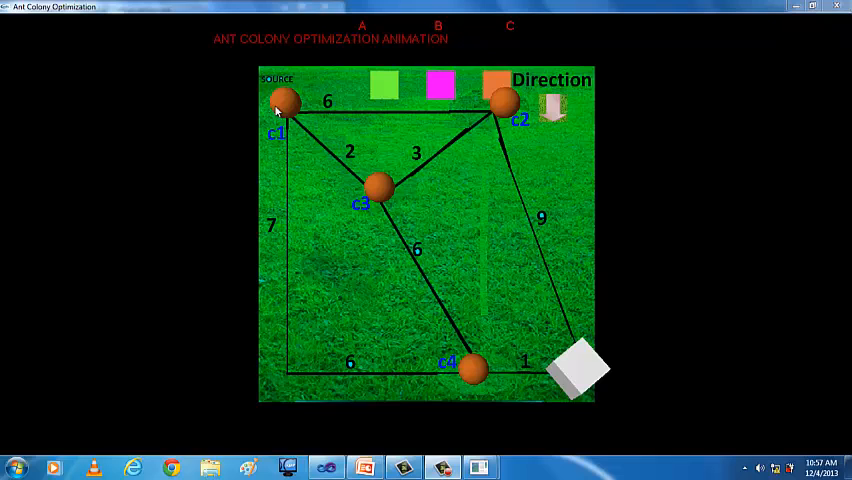
pyautogui.moveTo(487, 294)
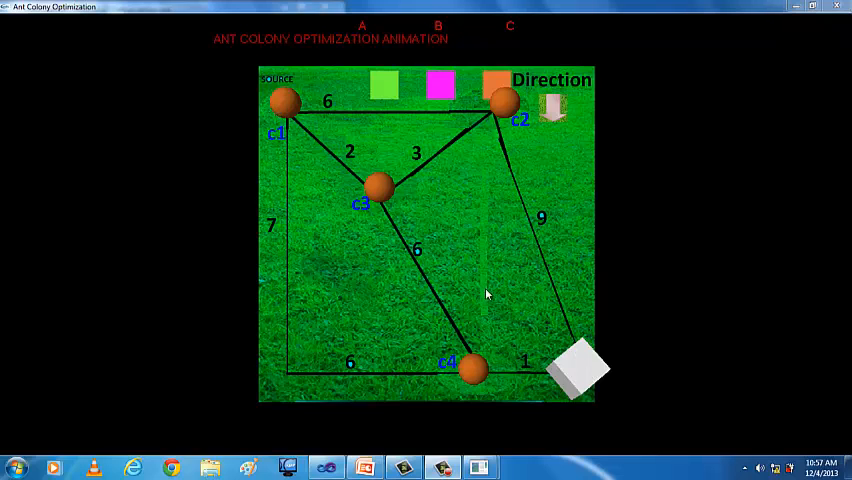
pyautogui.moveTo(475, 320)
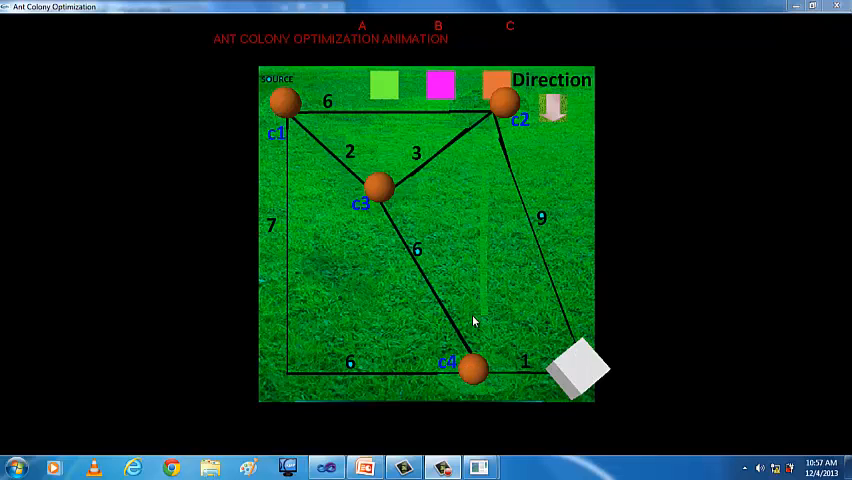
pyautogui.moveTo(517, 304)
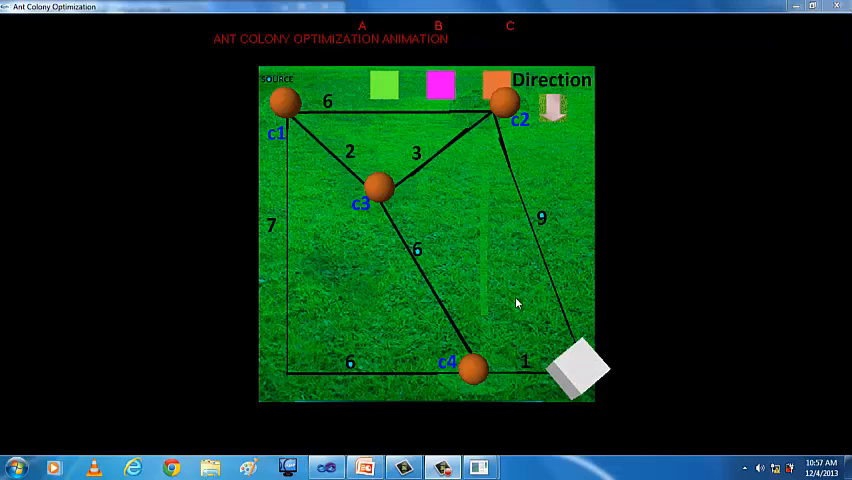
pyautogui.moveTo(600, 358)
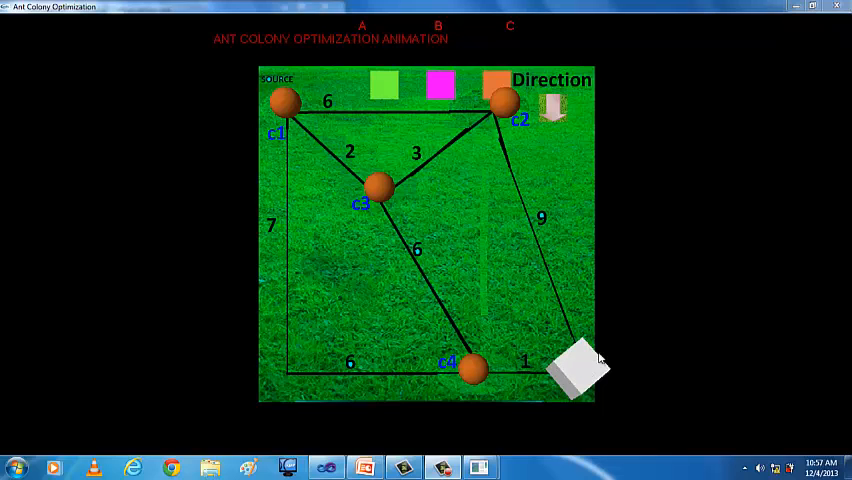
pyautogui.moveTo(335, 165)
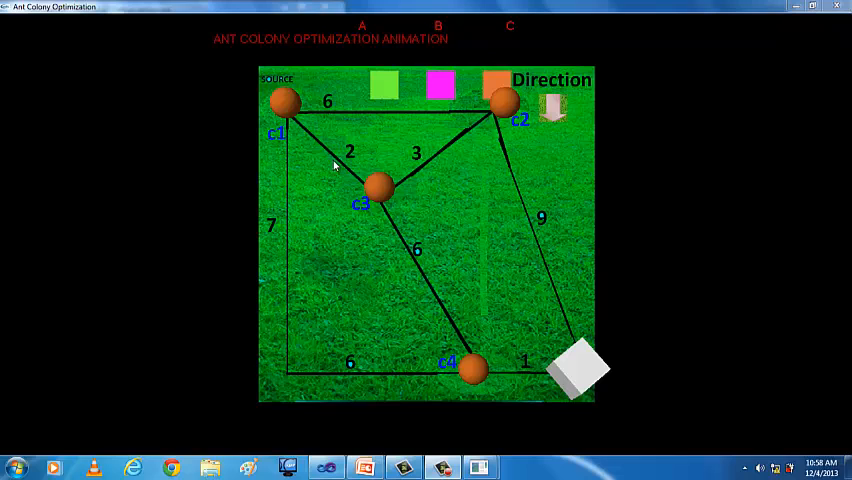
pyautogui.moveTo(608, 375)
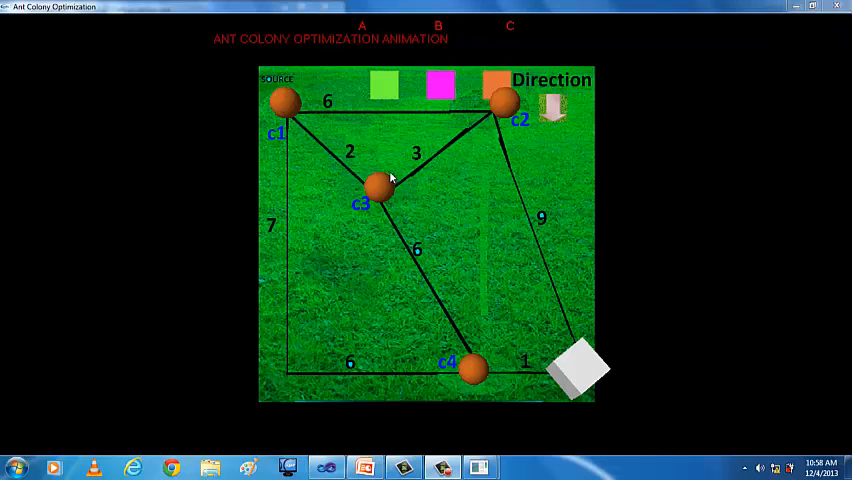
pyautogui.moveTo(460, 45)
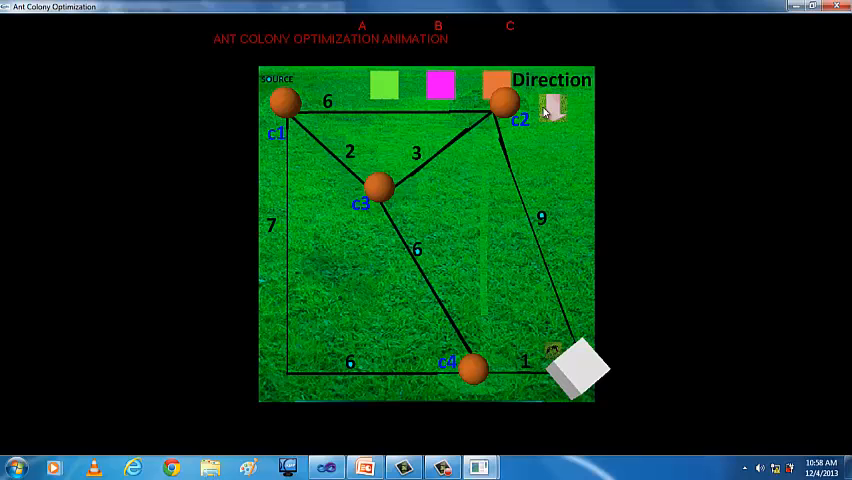
pyautogui.moveTo(438, 85)
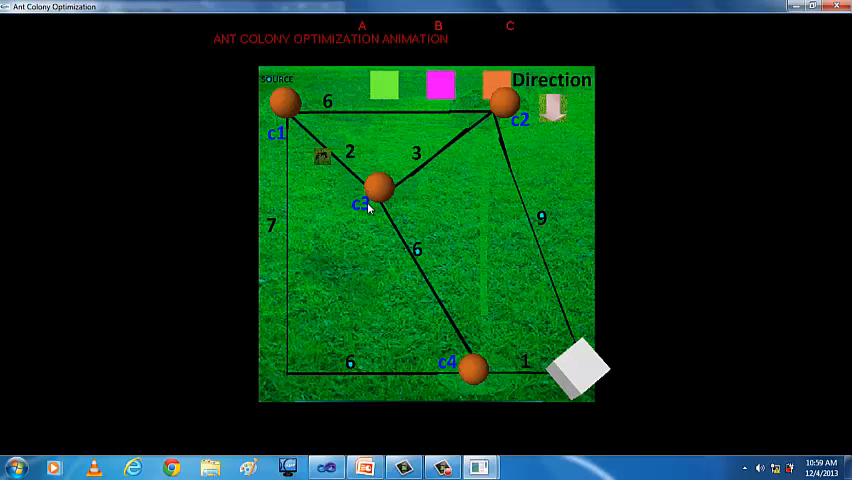
pyautogui.moveTo(540, 112)
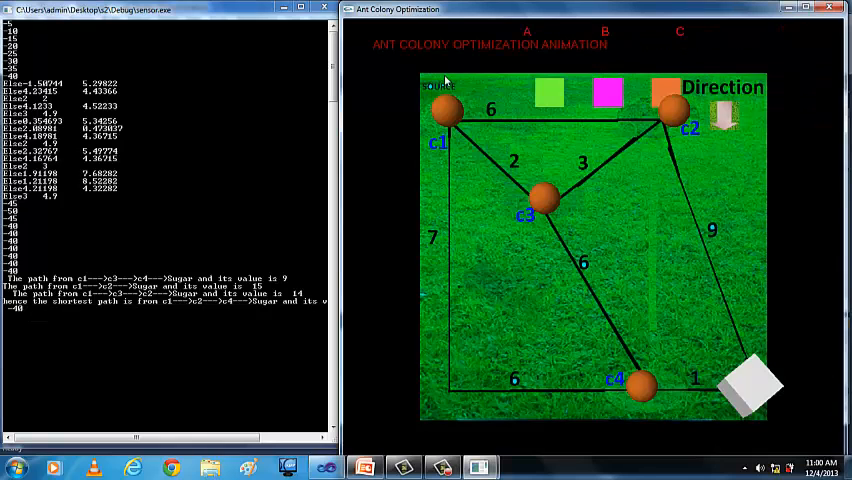
pyautogui.moveTo(503, 145)
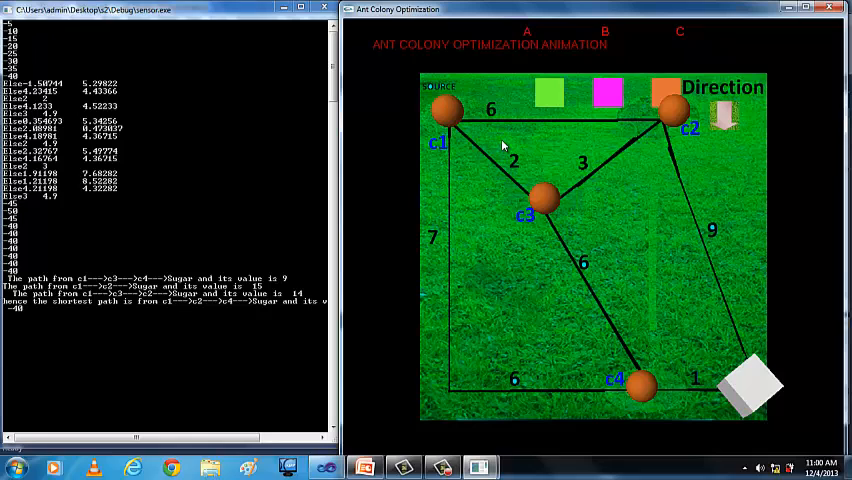
pyautogui.moveTo(690, 377)
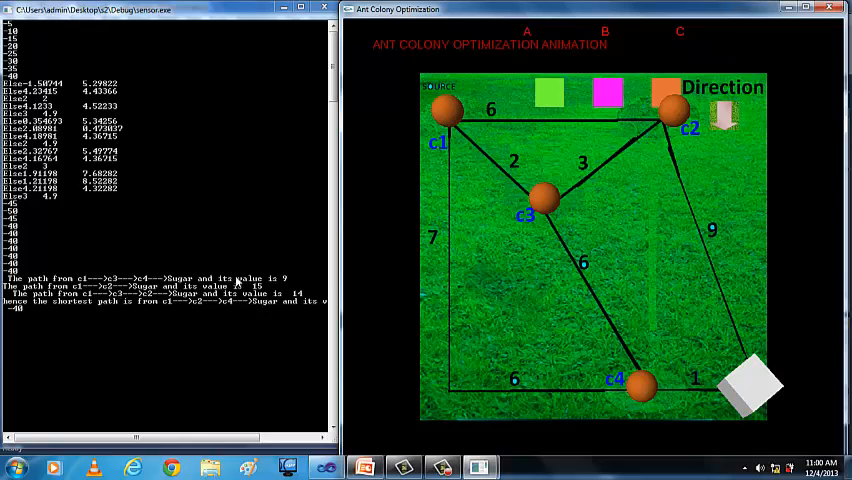
pyautogui.moveTo(293, 285)
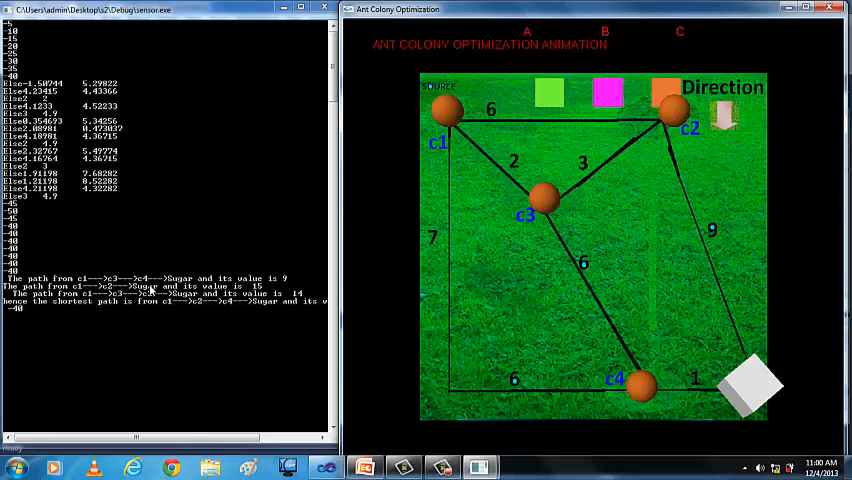
pyautogui.moveTo(193, 305)
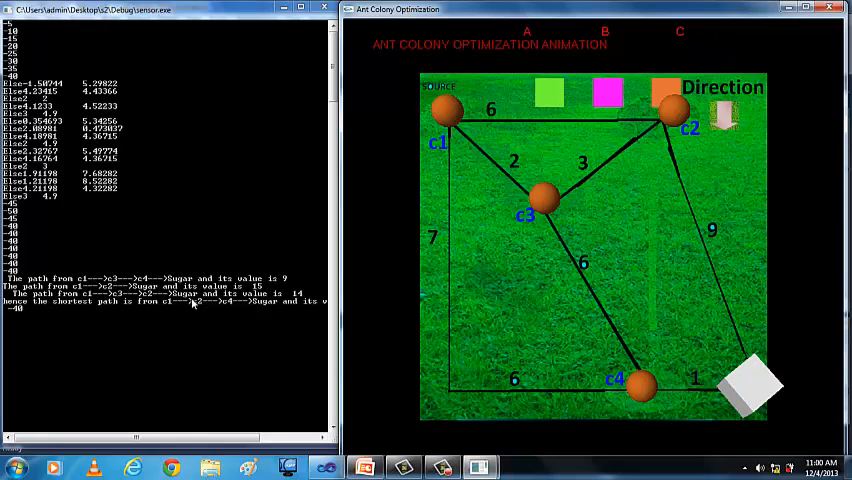
pyautogui.moveTo(477, 159)
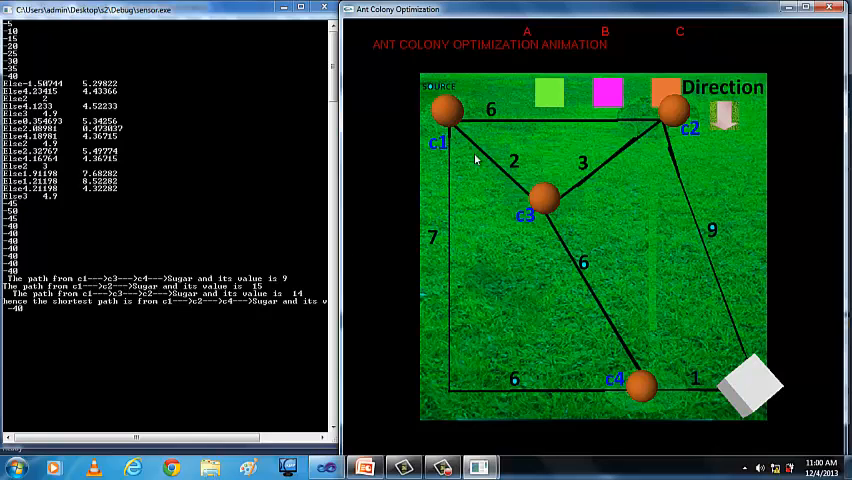
pyautogui.moveTo(525, 200)
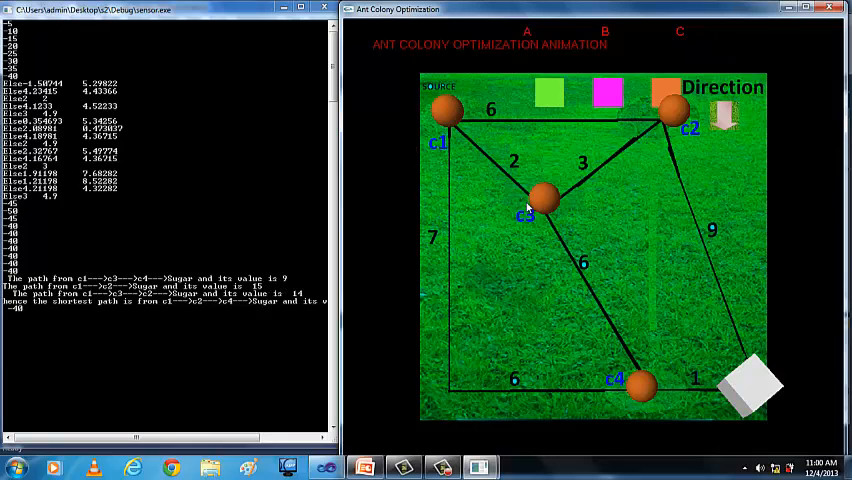
pyautogui.moveTo(415, 83)
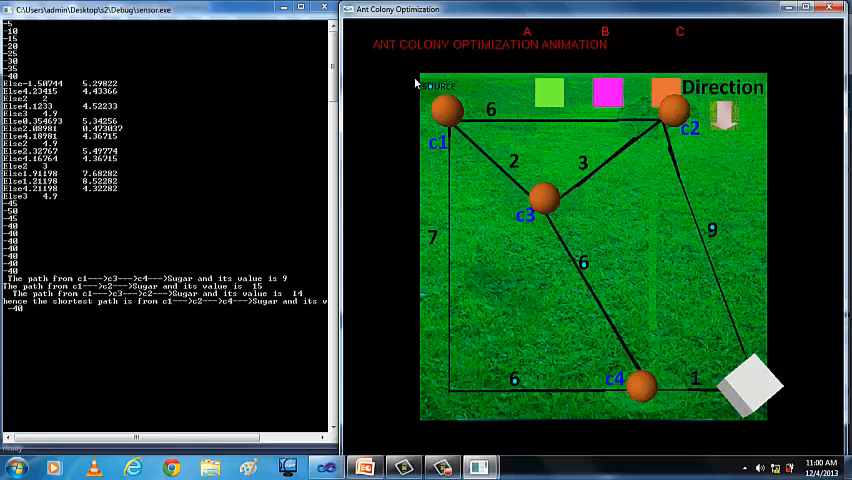
pyautogui.moveTo(633, 150)
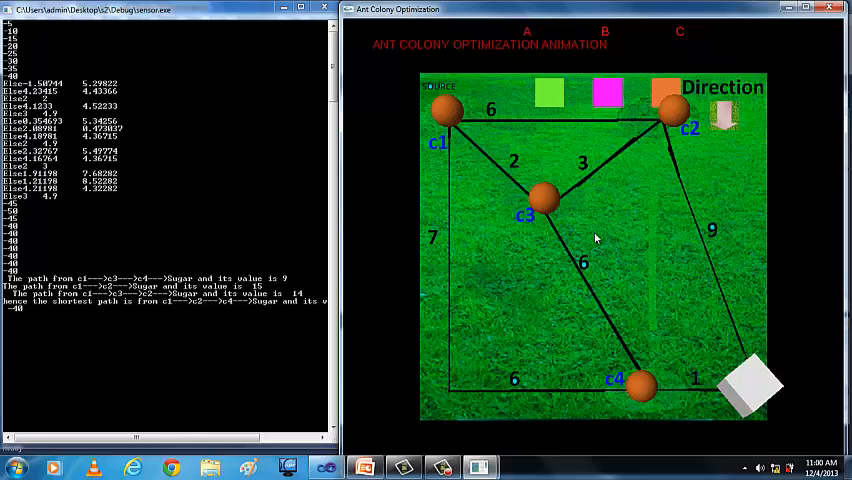
pyautogui.moveTo(630, 130)
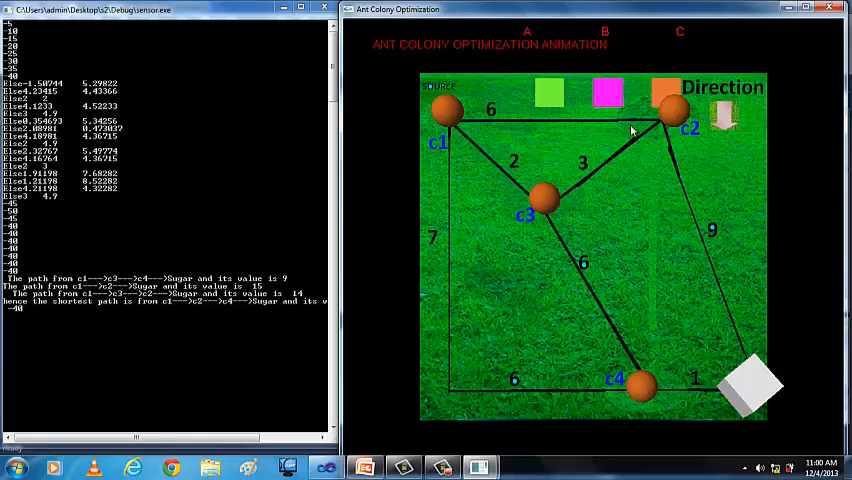
pyautogui.moveTo(735, 370)
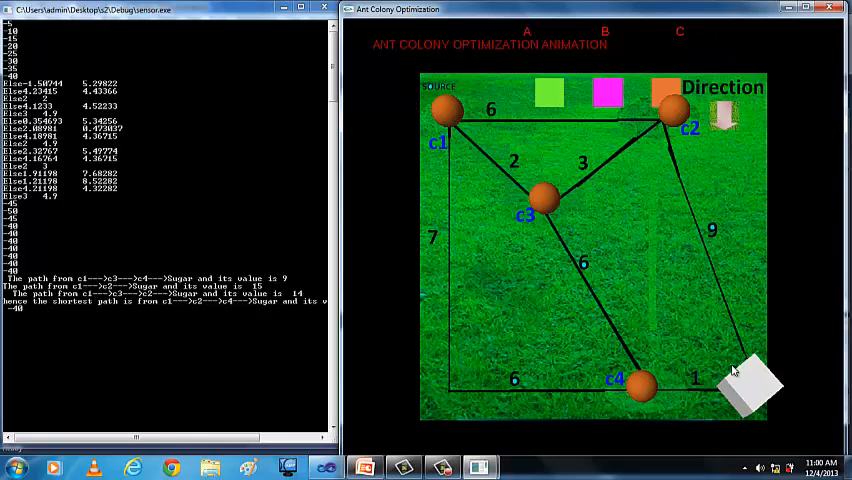
pyautogui.moveTo(550, 288)
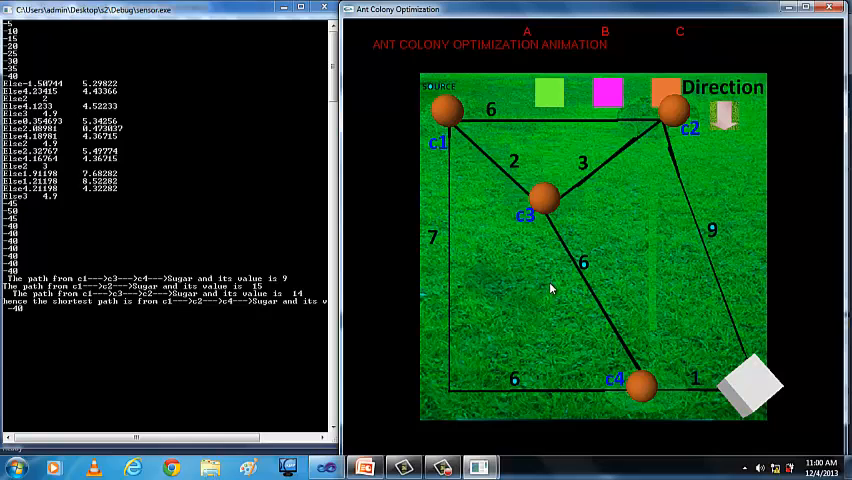
pyautogui.moveTo(175, 295)
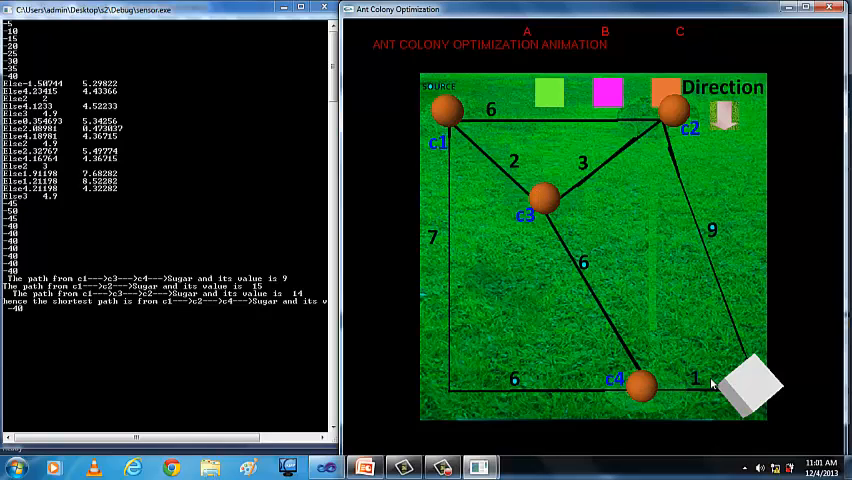
pyautogui.moveTo(667, 361)
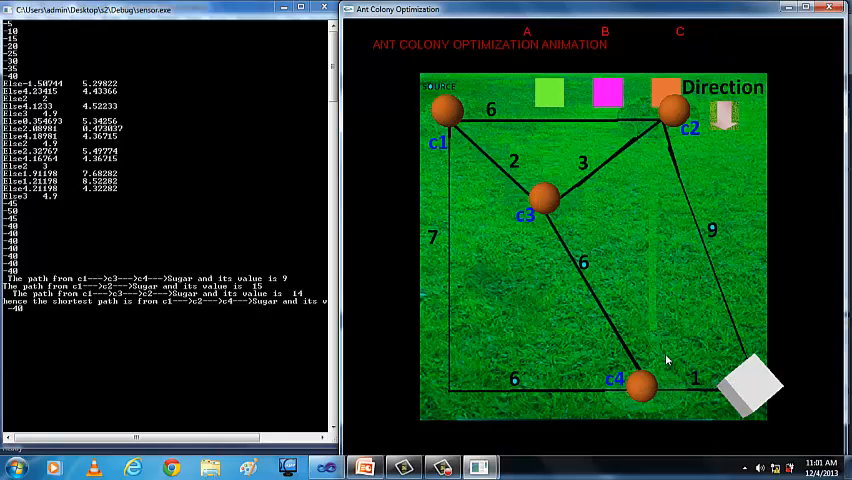